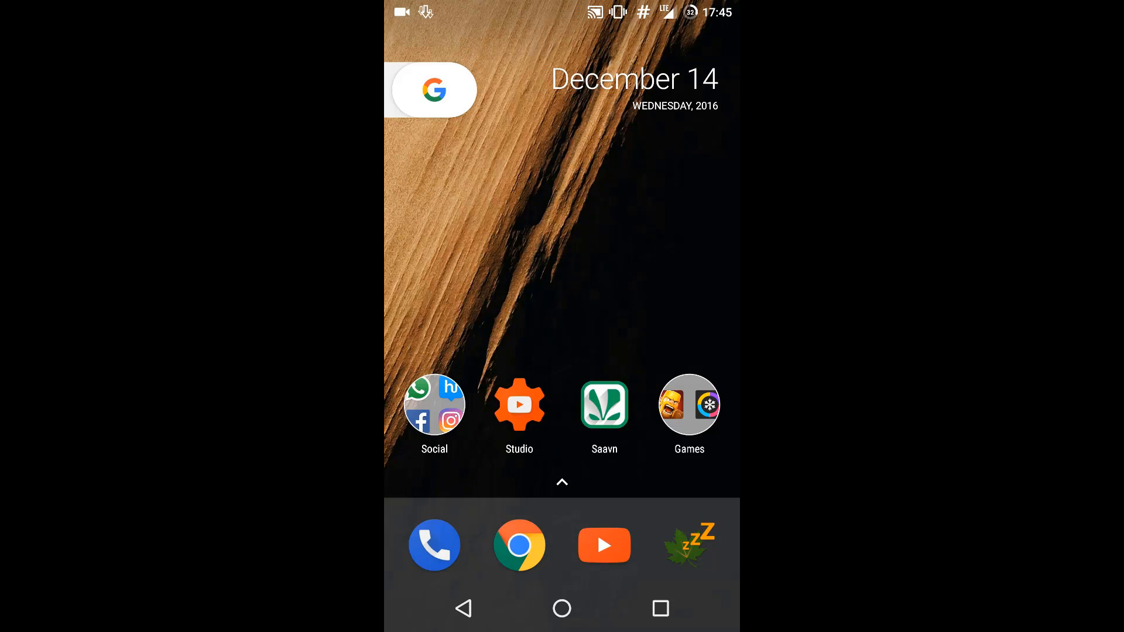
Step: Launch Chrome from the home screen to reach its open tabs
{"action": "left_click", "coordinate": [519, 544]}
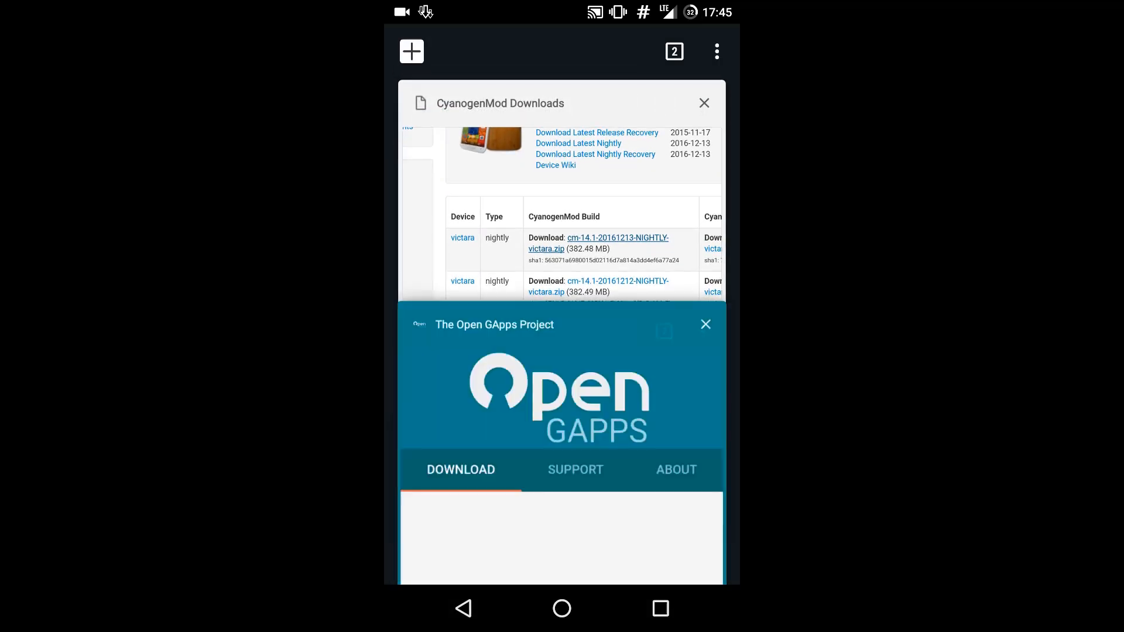
Step: On the Open GApps page, compare ARM64 and keep the ARM platform selected
{"action": "left_click", "coordinate": [494, 325]}
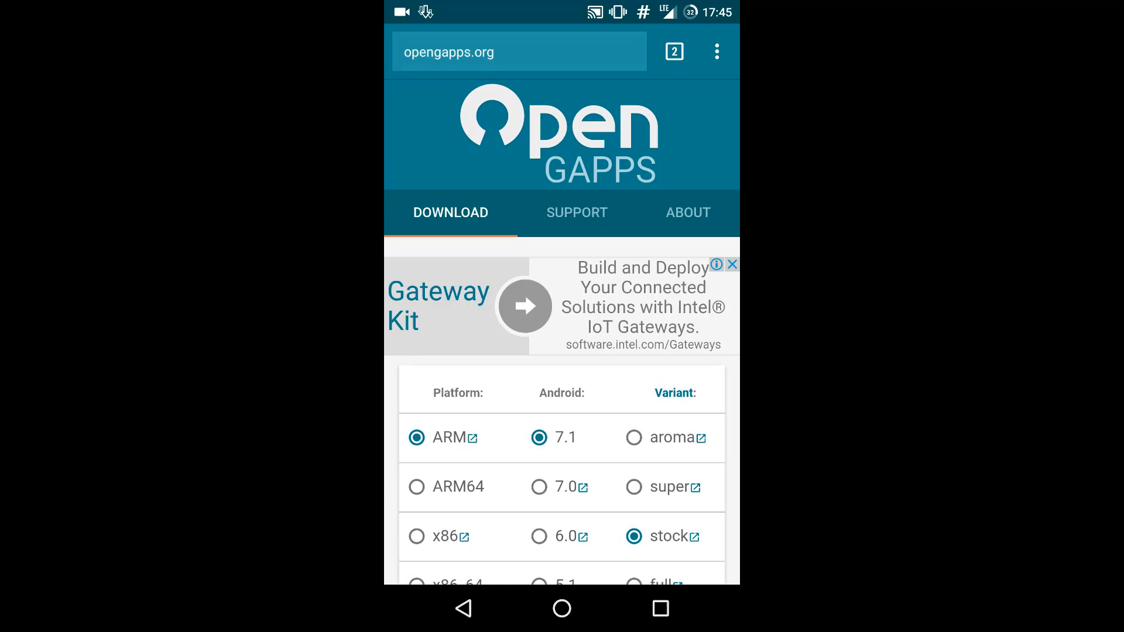
{"action": "scroll", "scroll_direction": "down", "scroll_amount": 3}
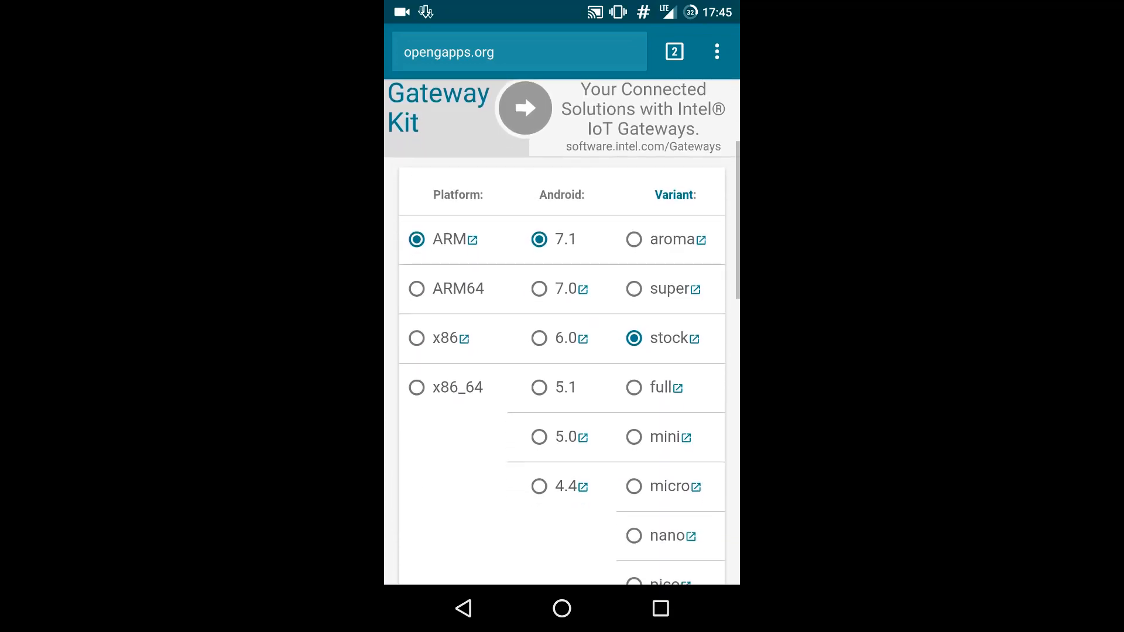
{"action": "left_click", "coordinate": [415, 288]}
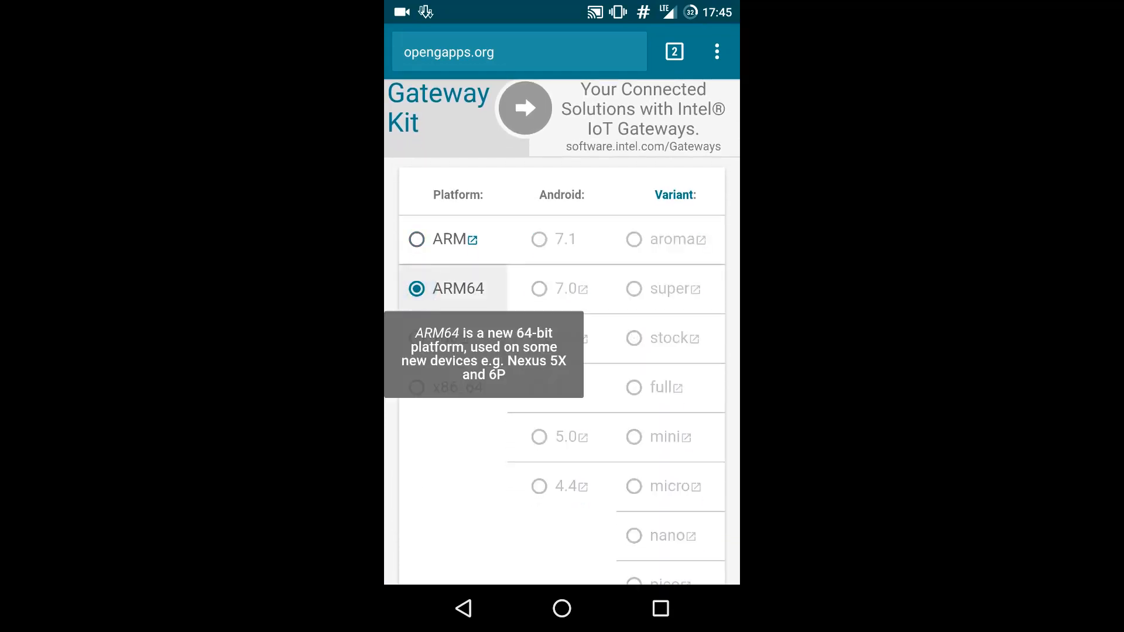
{"action": "left_click", "coordinate": [417, 239]}
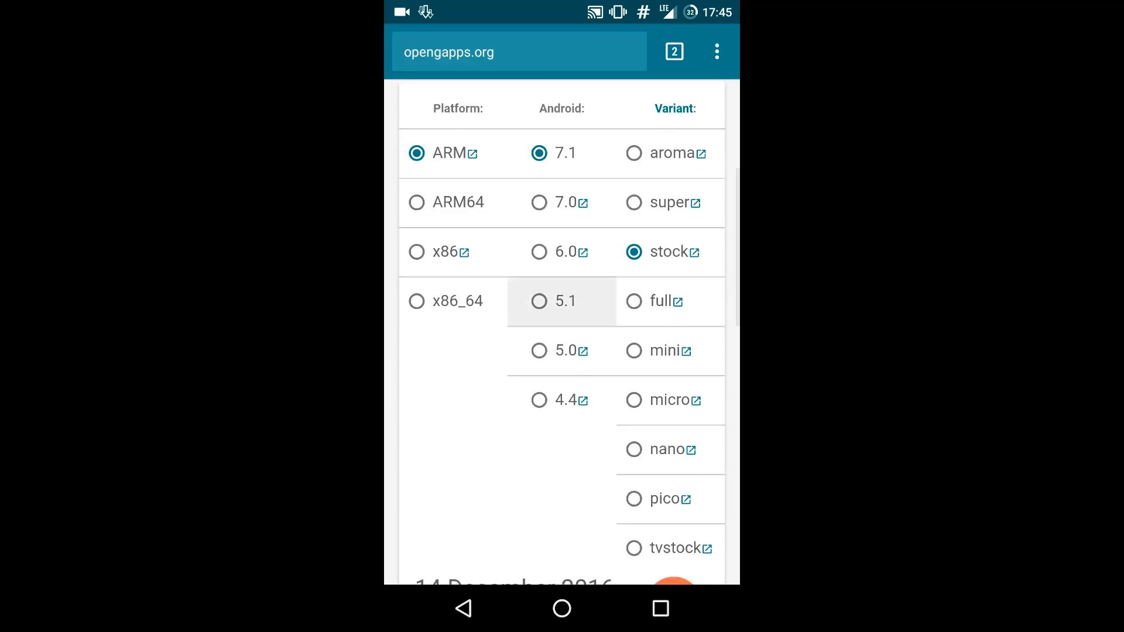
Step: Compare mini and nano variants, keep stock for Android 7.1, and start the 669.48 MiB download
{"action": "left_click", "coordinate": [539, 153]}
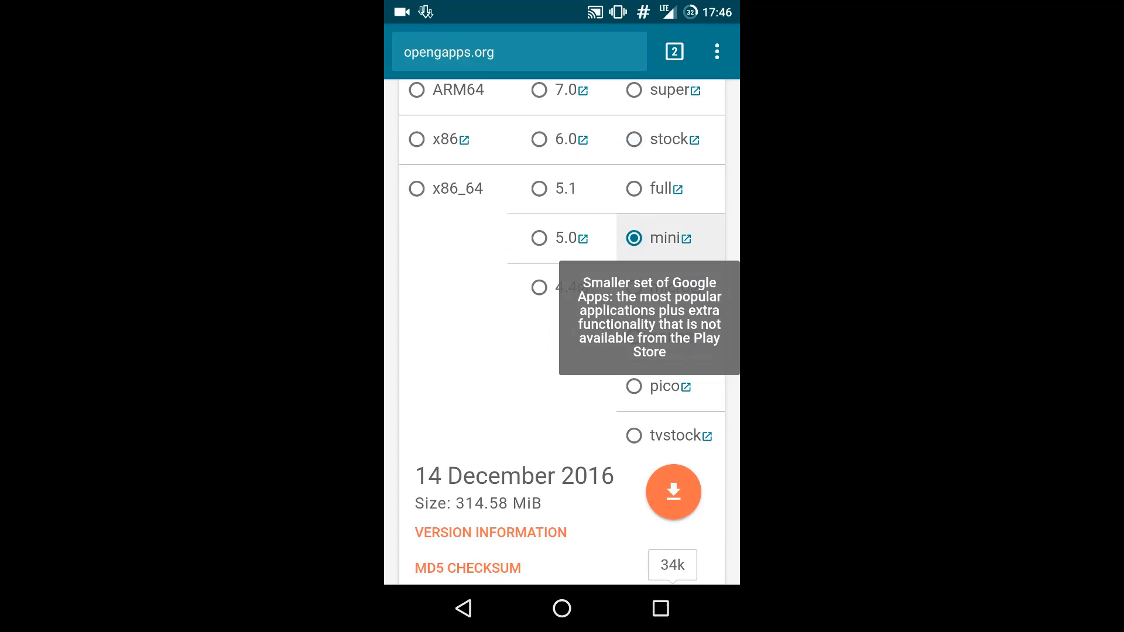
{"action": "left_click", "coordinate": [633, 337]}
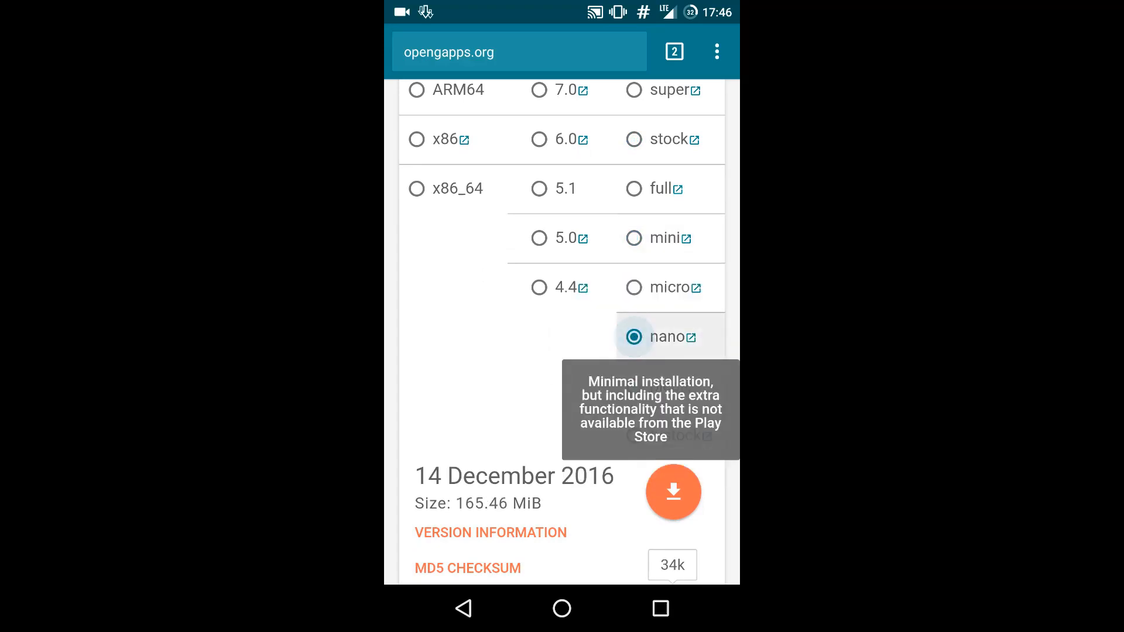
{"action": "left_click", "coordinate": [633, 139]}
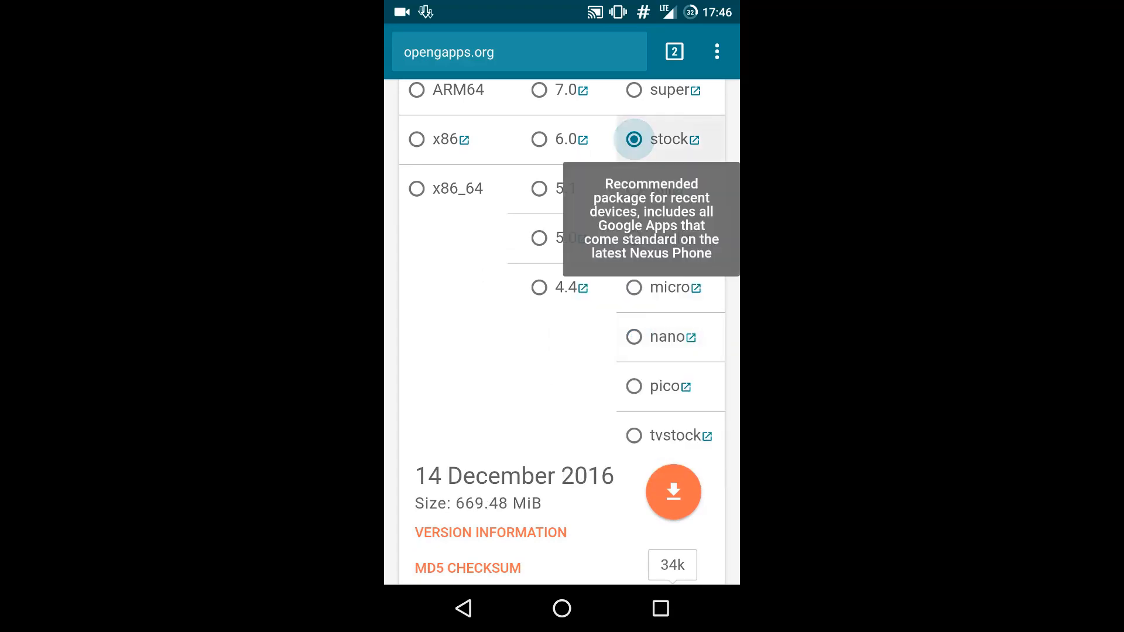
{"action": "scroll", "scroll_direction": "down", "scroll_amount": 3}
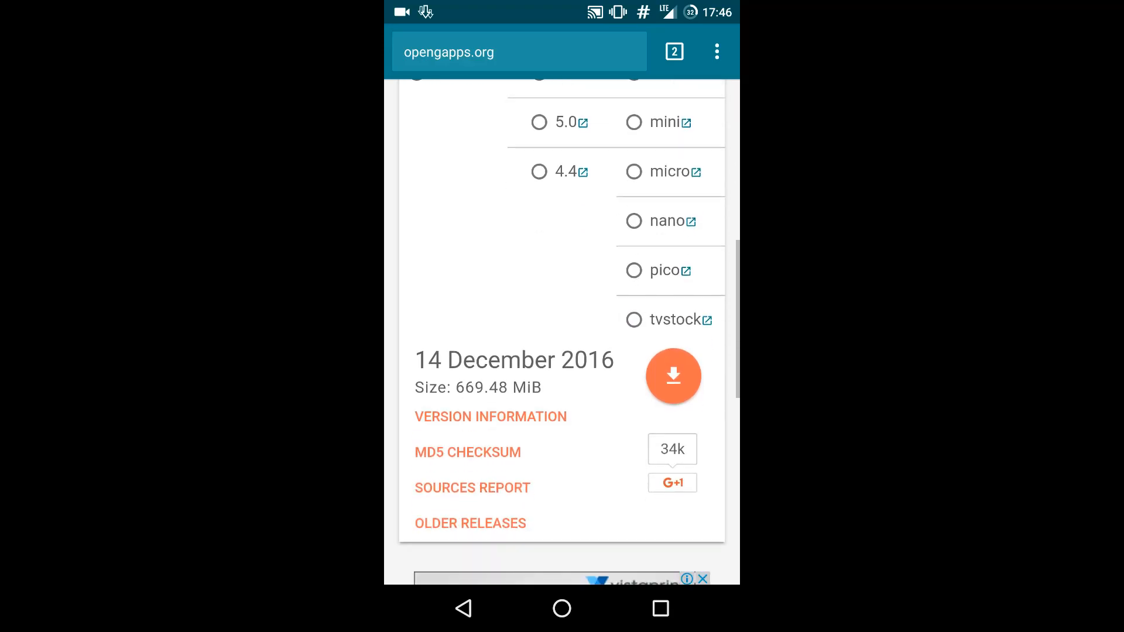
{"action": "left_click", "coordinate": [672, 376]}
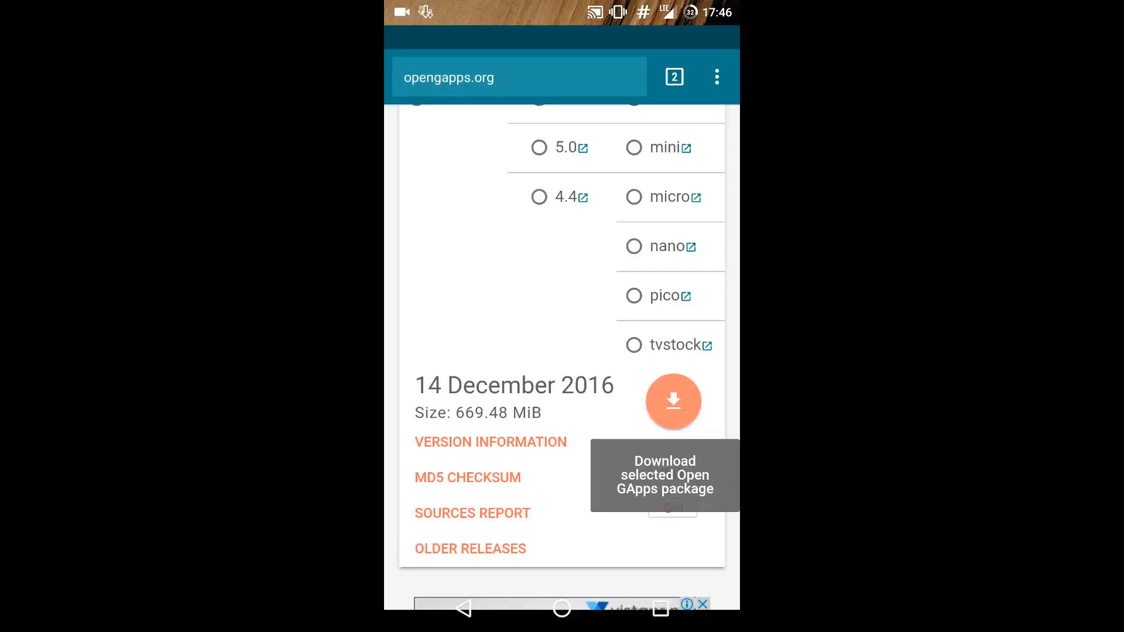
Step: Check the sdcard CM folder in ES File Explorer for the cm-14.1 and Stock GApps 7.1 zips
{"action": "left_click", "coordinate": [561, 608]}
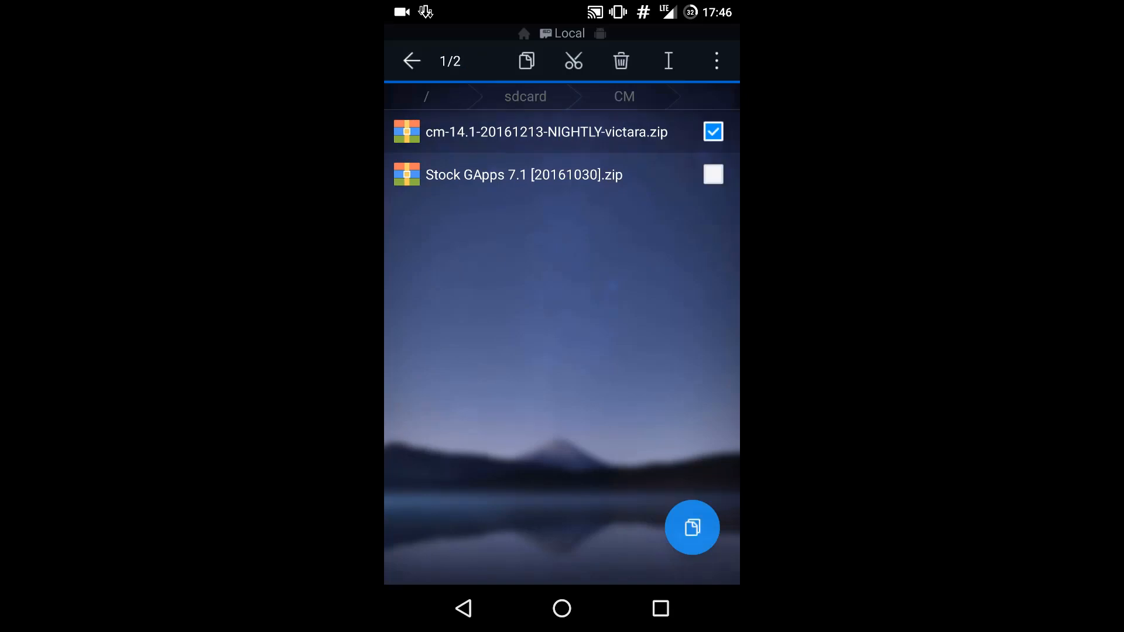
{"action": "left_click", "coordinate": [713, 174]}
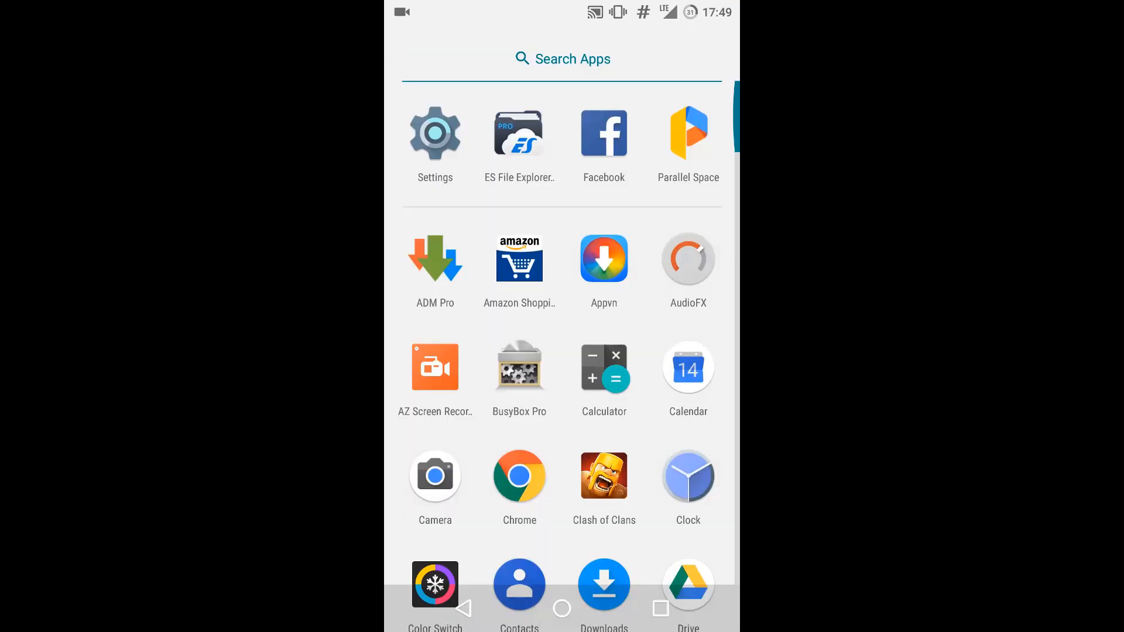
Step: Review the About phone details showing CyanogenMod on Android 7.1.1, then return to Settings
{"action": "left_click", "coordinate": [434, 134]}
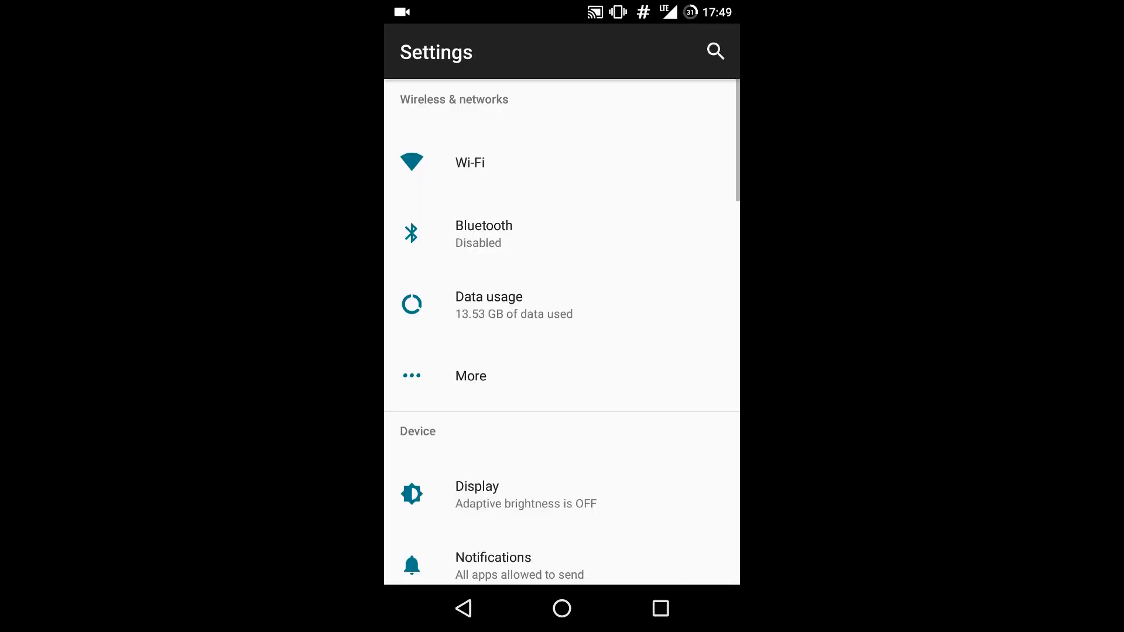
{"action": "scroll", "scroll_direction": "down", "scroll_amount": 3}
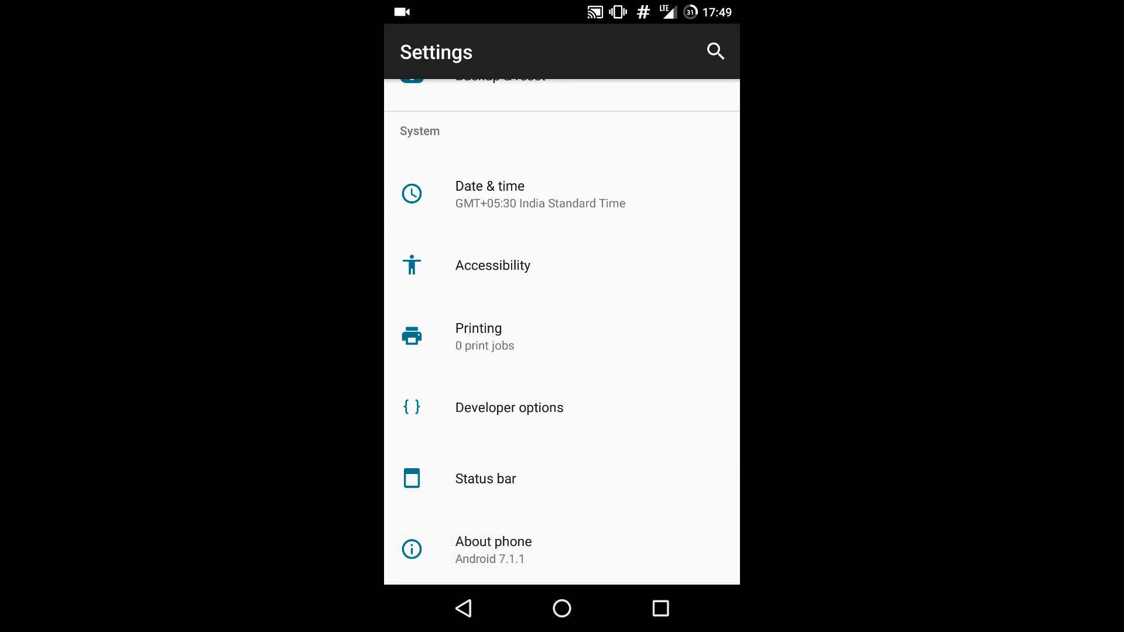
{"action": "left_click", "coordinate": [493, 541]}
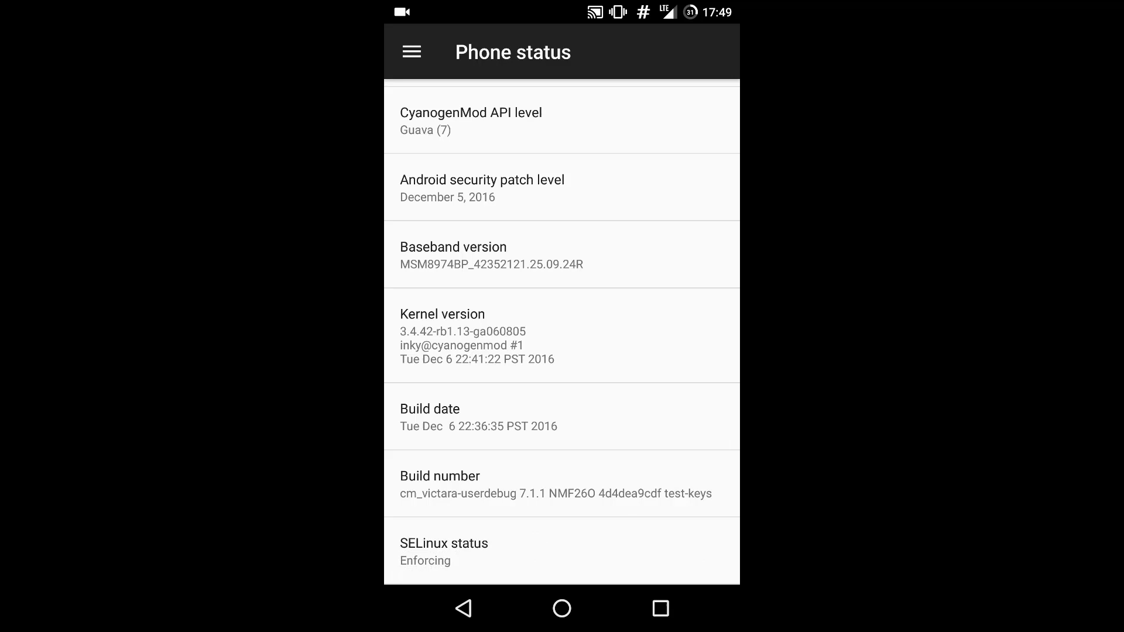
{"action": "left_click", "coordinate": [561, 484]}
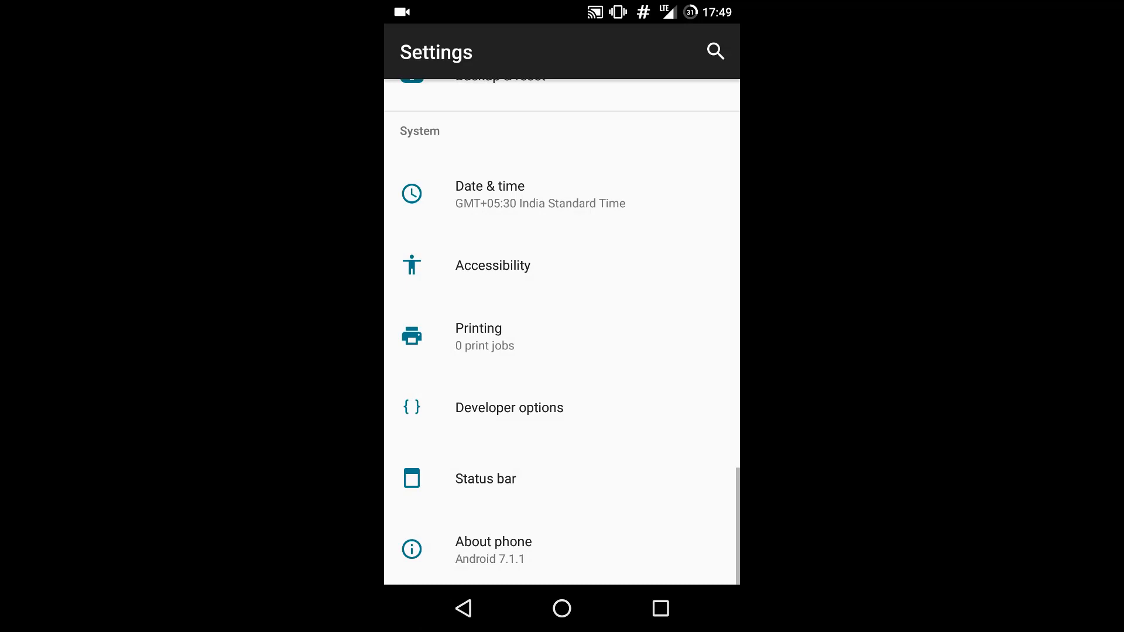
Step: Confirm Developer options are switched on
{"action": "left_click", "coordinate": [509, 407]}
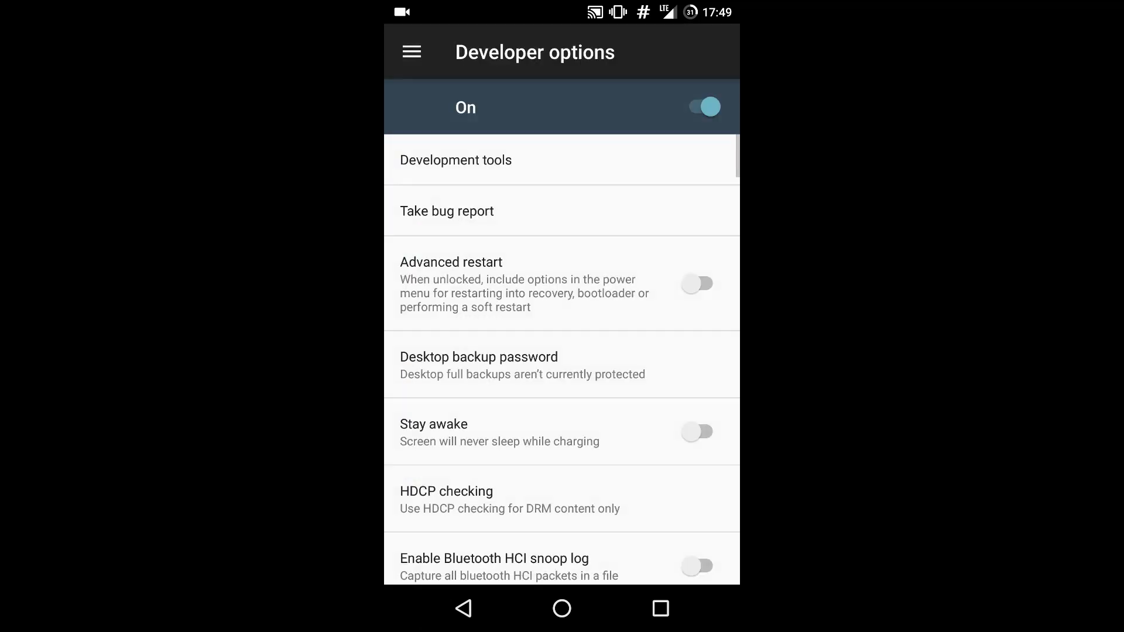
{"action": "left_click", "coordinate": [696, 283]}
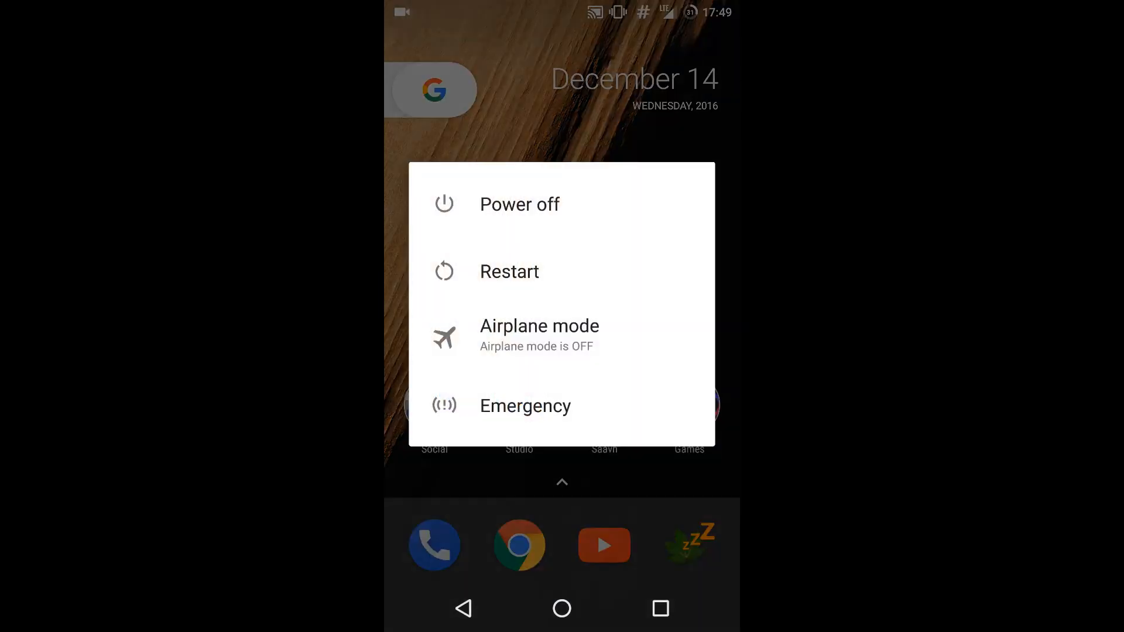
{"action": "left_click", "coordinate": [509, 270]}
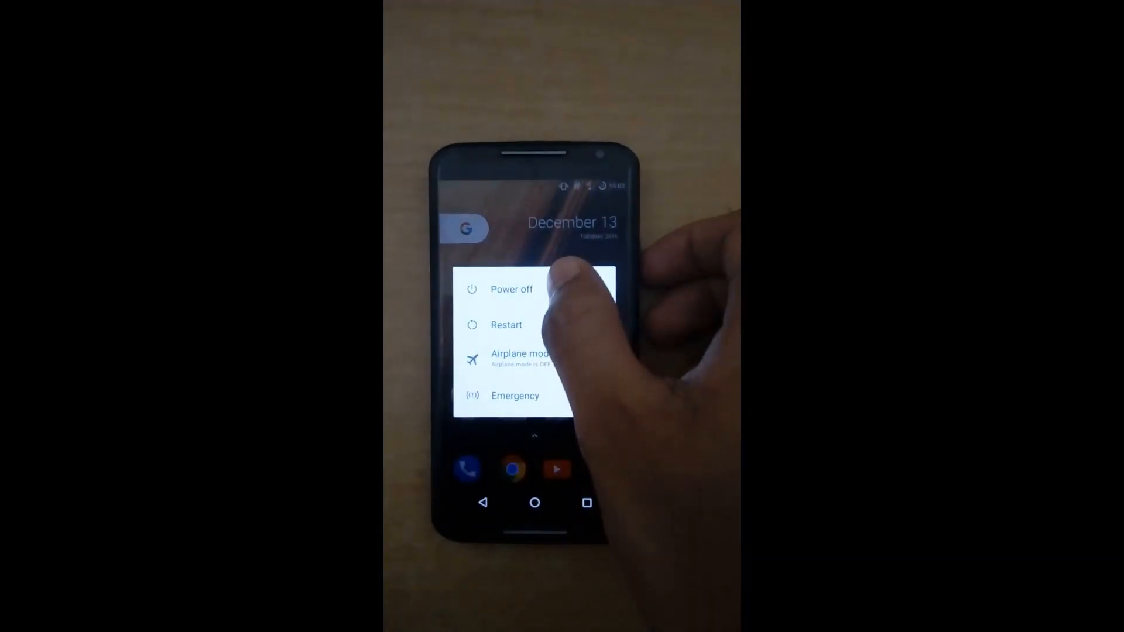
Step: Restart the phone into recovery and begin working from TWRP's main menu
{"action": "left_click", "coordinate": [512, 289]}
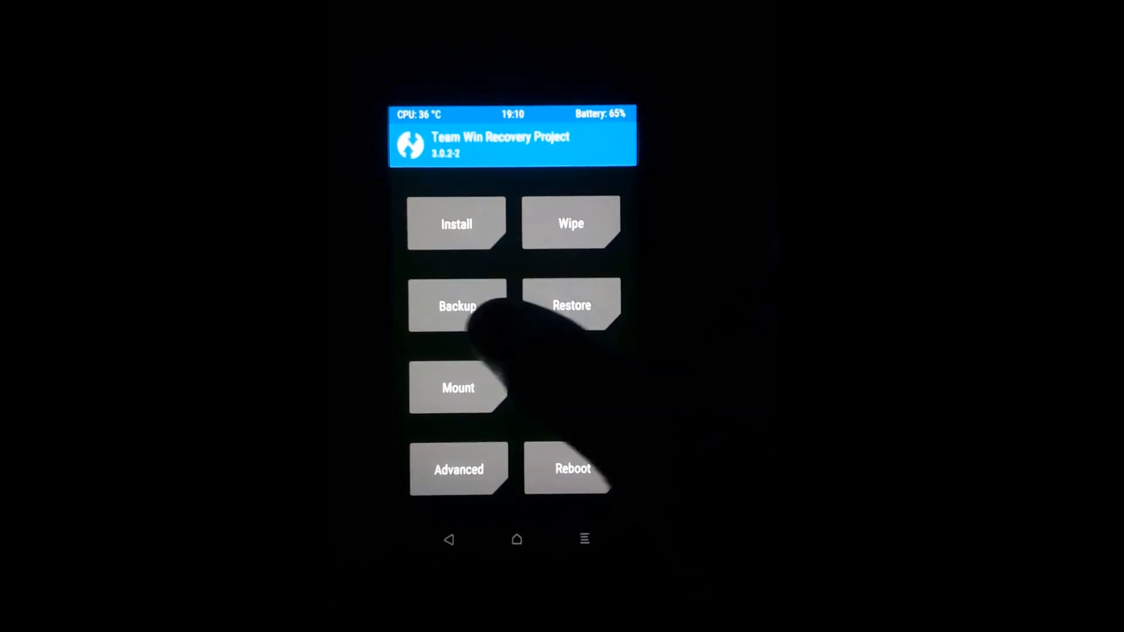
{"action": "left_click", "coordinate": [457, 306]}
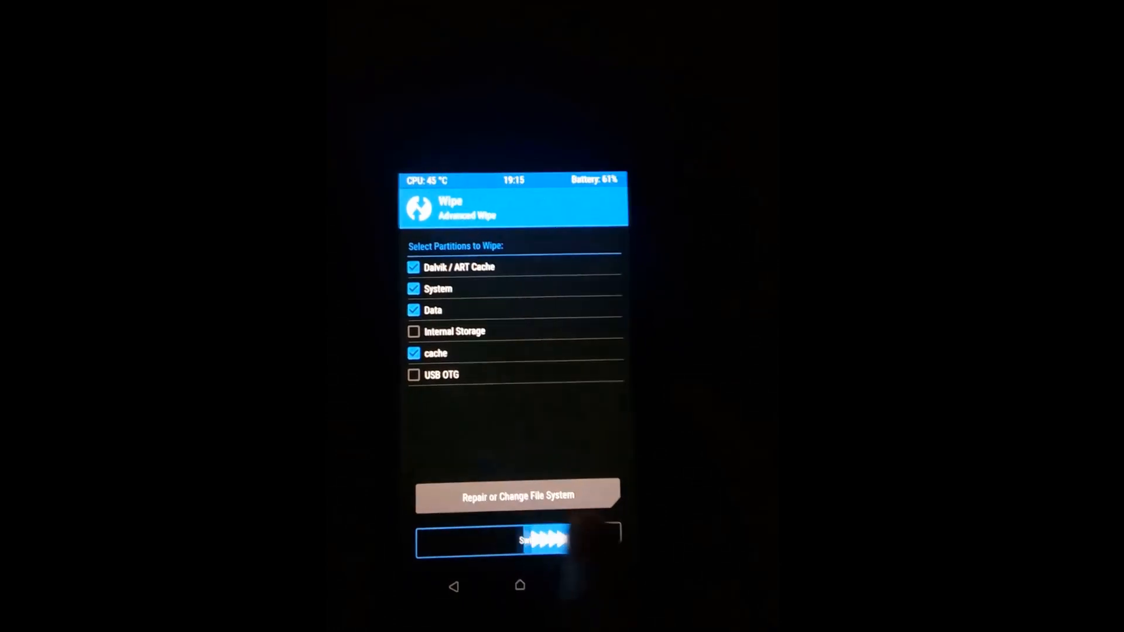
Step: Swipe to wipe Dalvik/ART Cache, System, Data and cache, then leave the results screen
{"action": "left_click_drag", "start_coordinate": [466, 540], "coordinate": [567, 541]}
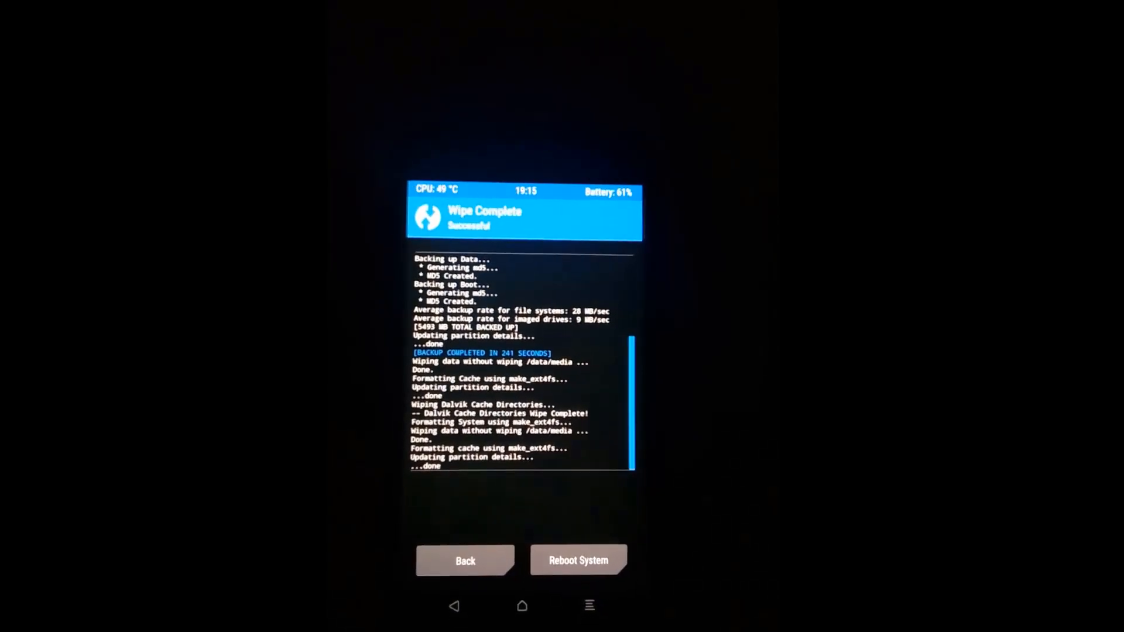
{"action": "left_click", "coordinate": [465, 561]}
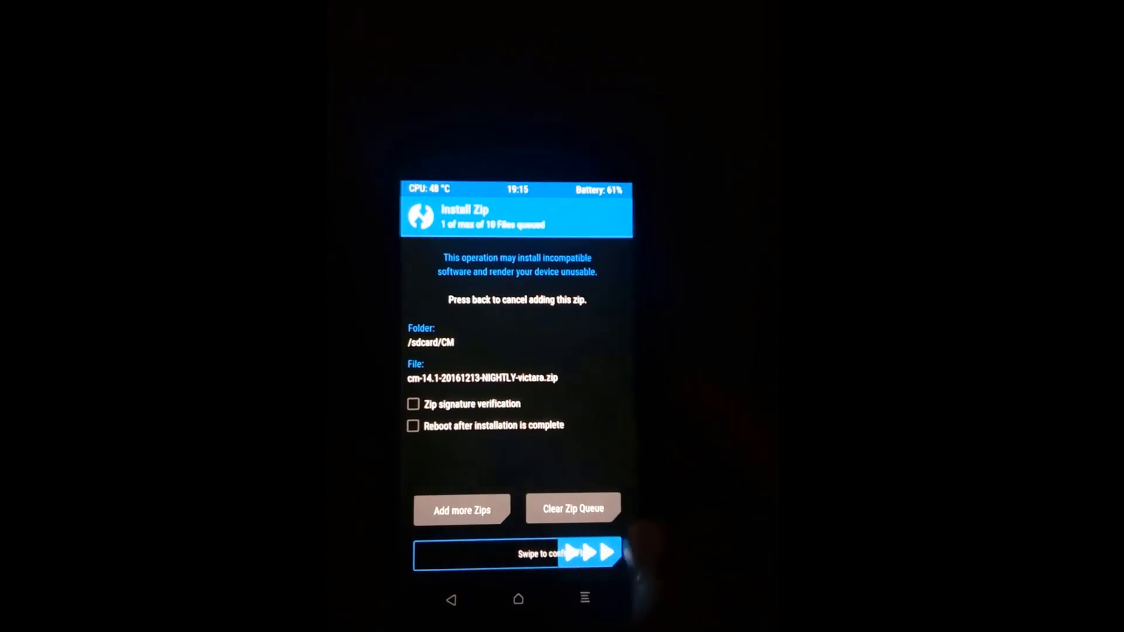
Step: Swipe to flash the queued cm-14.1-20161213-NIGHTLY-victara.zip from /sdcard/CM
{"action": "left_click_drag", "start_coordinate": [459, 552], "coordinate": [617, 553]}
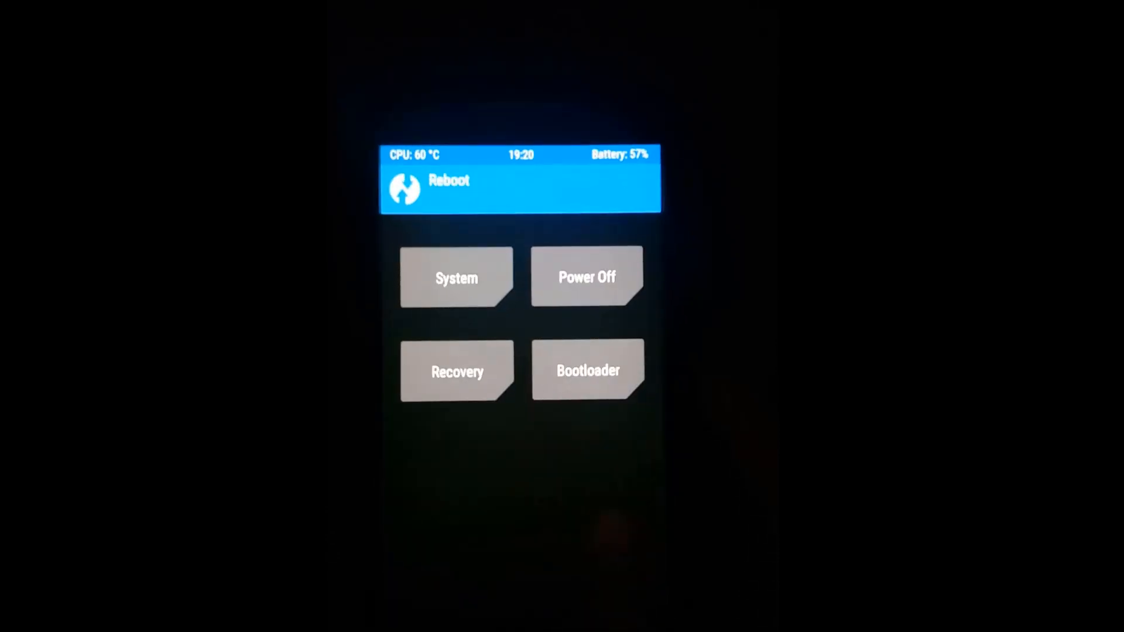
Step: Reboot into the newly installed CyanogenMod 14.1 system
{"action": "left_click", "coordinate": [456, 279]}
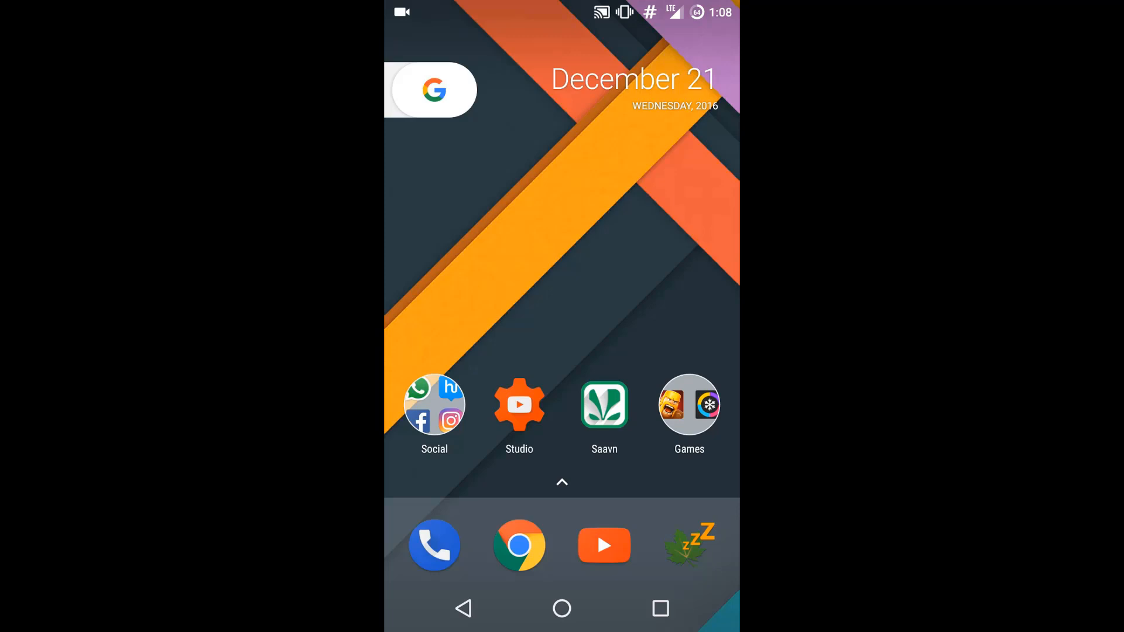
{"action": "left_click", "coordinate": [562, 481]}
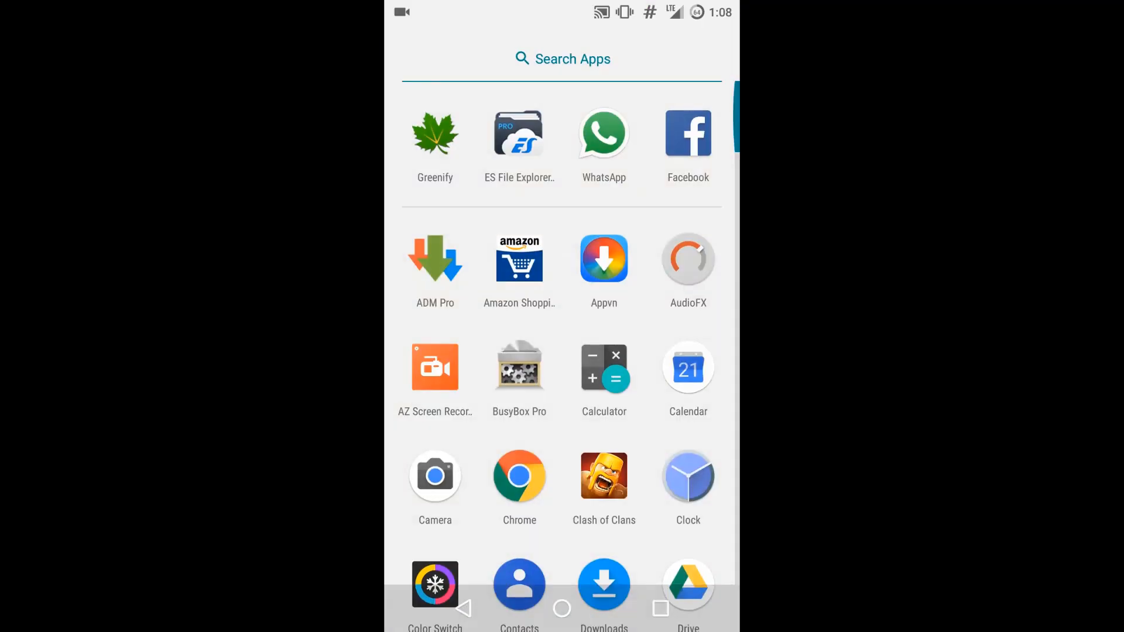
{"action": "scroll", "scroll_direction": "down", "scroll_amount": 3}
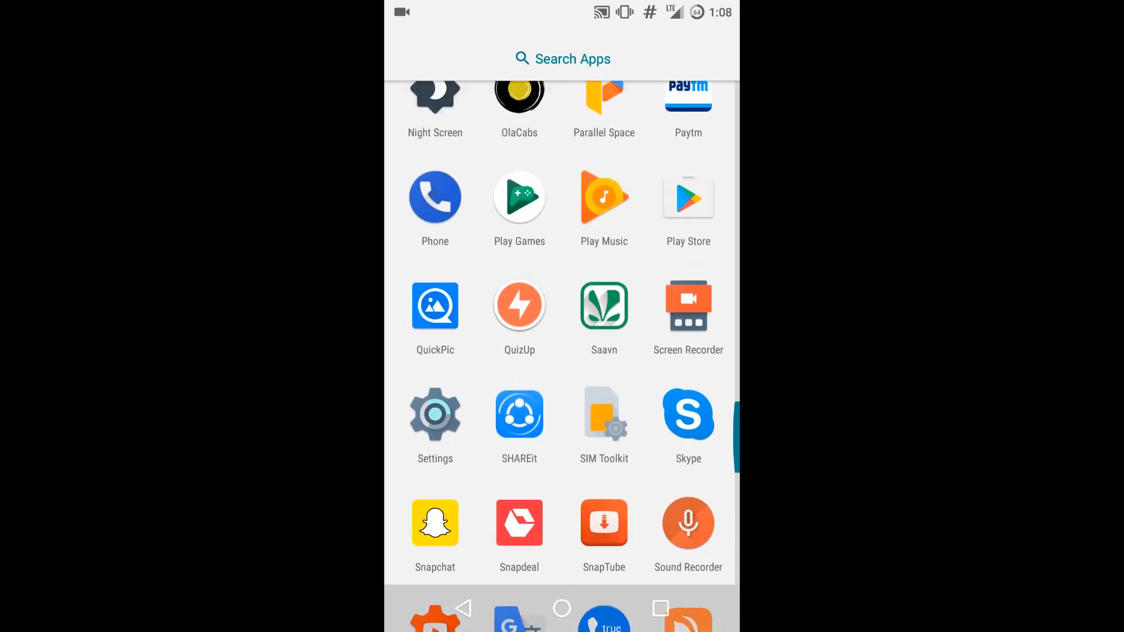
{"action": "left_click", "coordinate": [435, 413]}
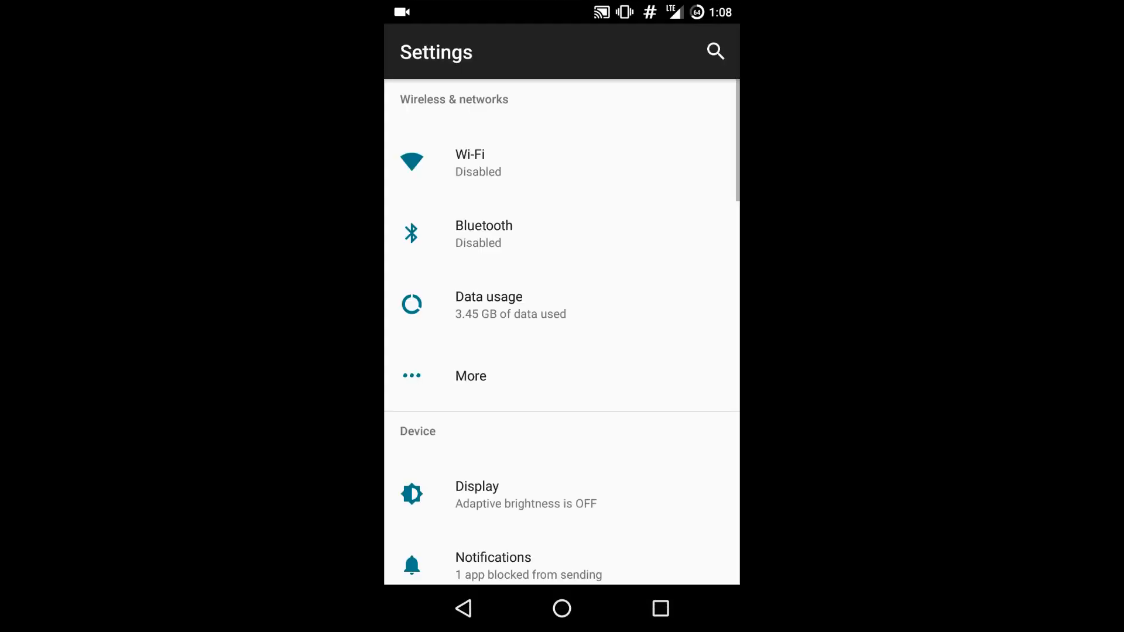
{"action": "scroll", "scroll_direction": "down", "scroll_amount": 3}
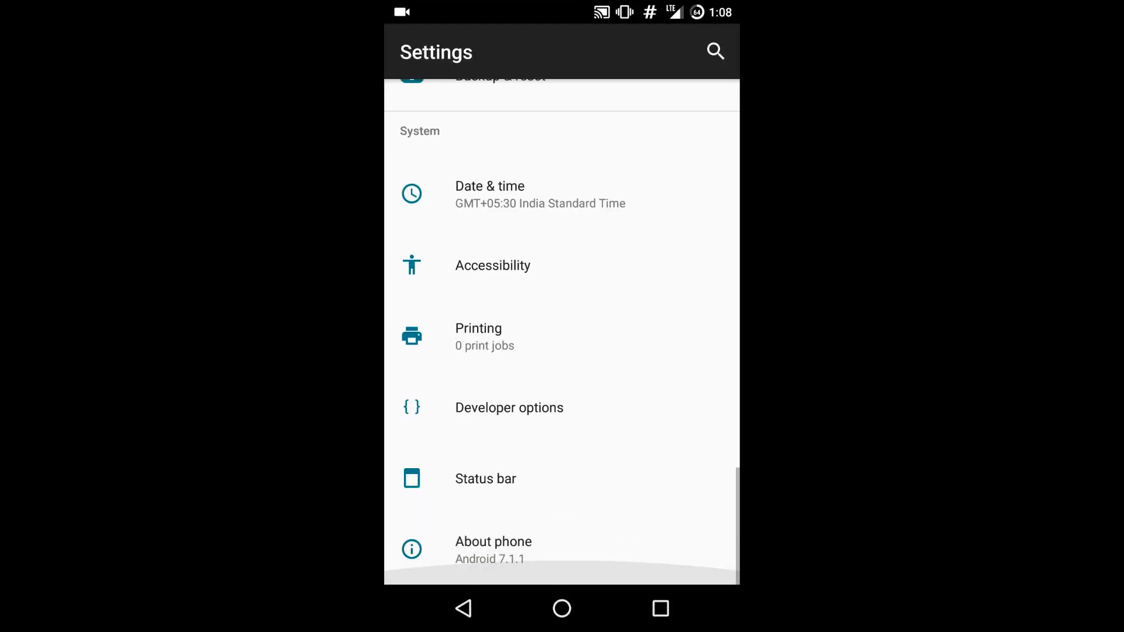
{"action": "left_click", "coordinate": [493, 551]}
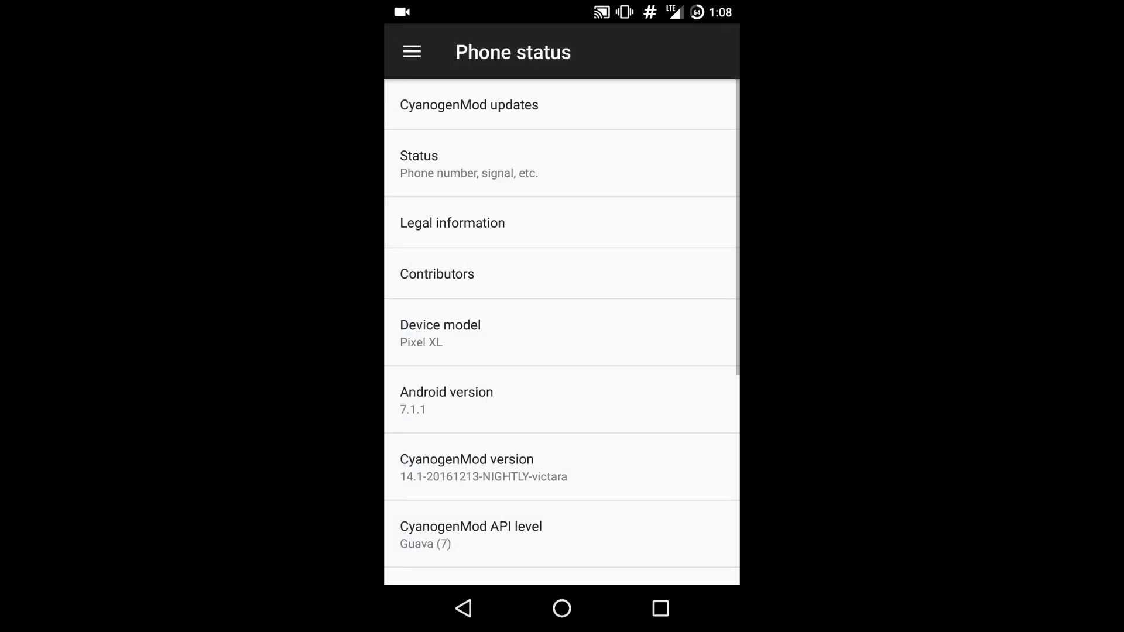
{"action": "scroll", "scroll_direction": "down", "scroll_amount": 3}
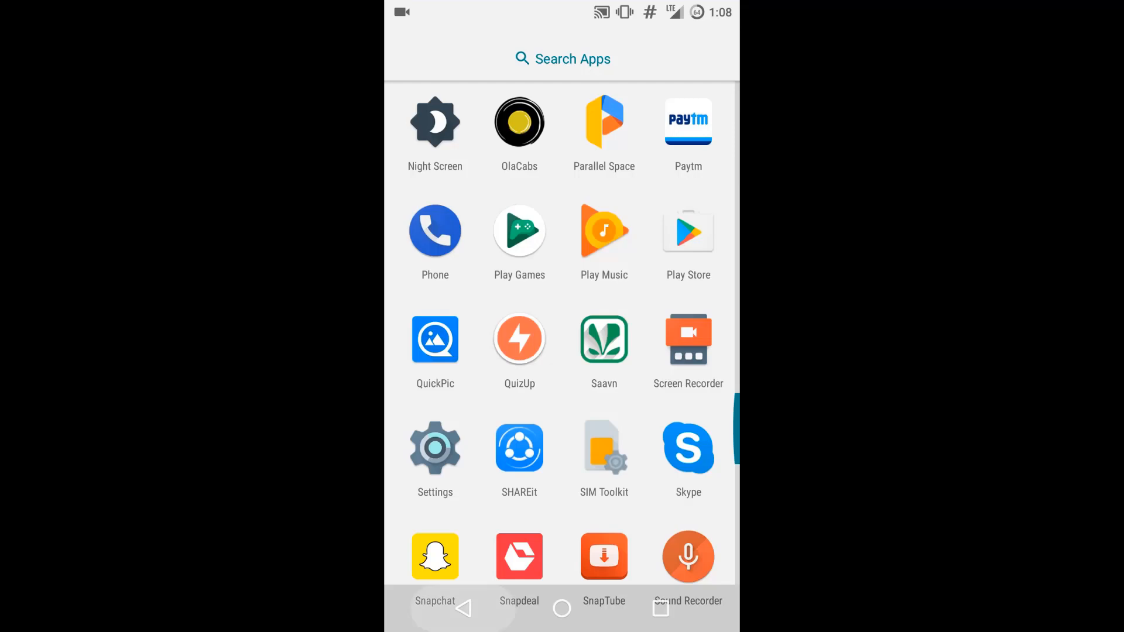
{"action": "left_click", "coordinate": [560, 608]}
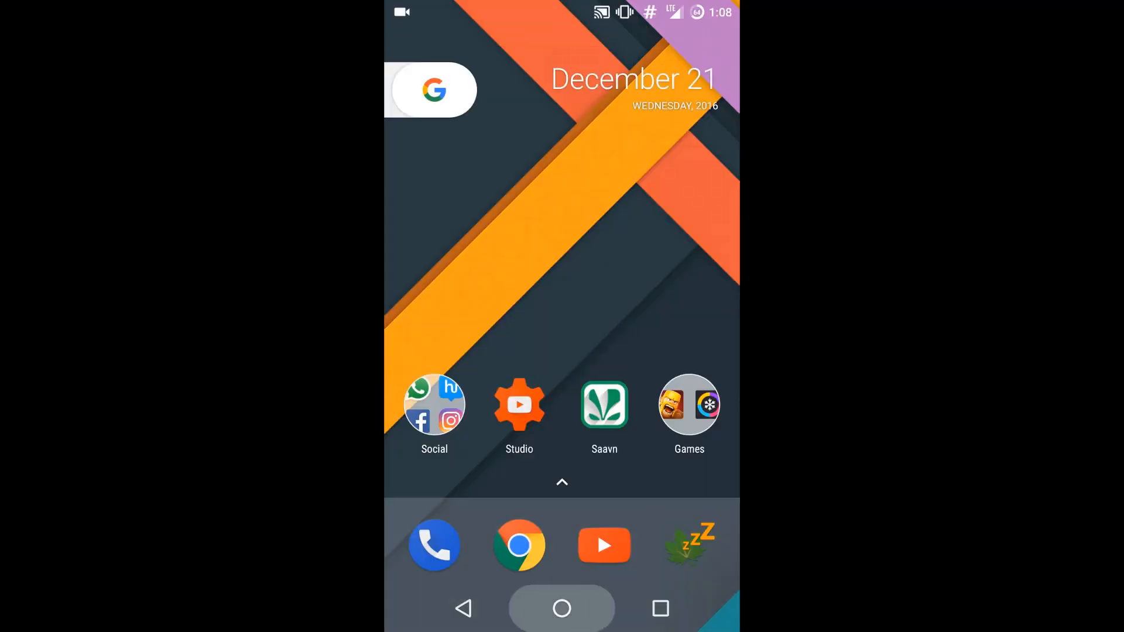